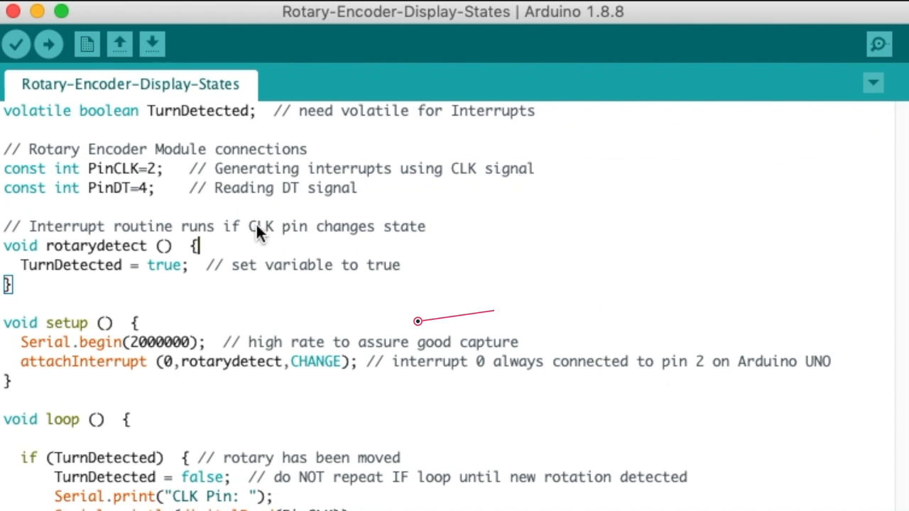
pyautogui.moveTo(174, 173)
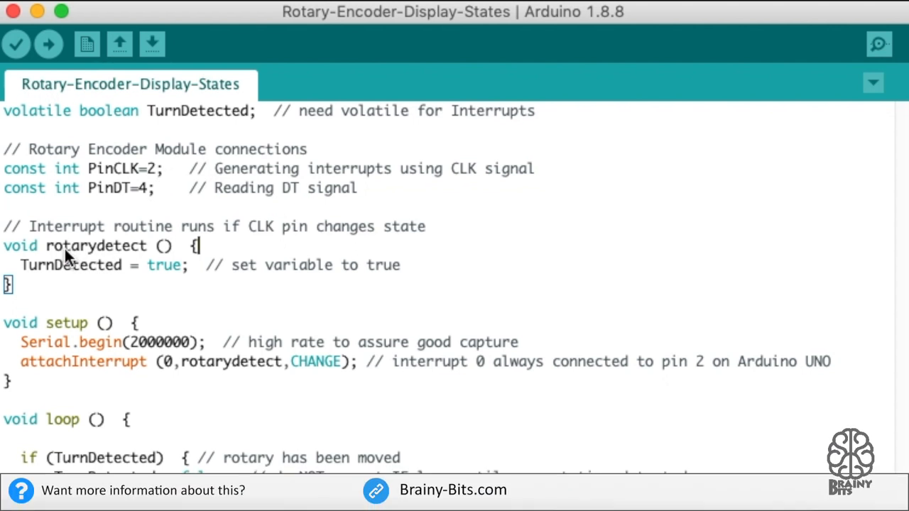
pyautogui.moveTo(143, 258)
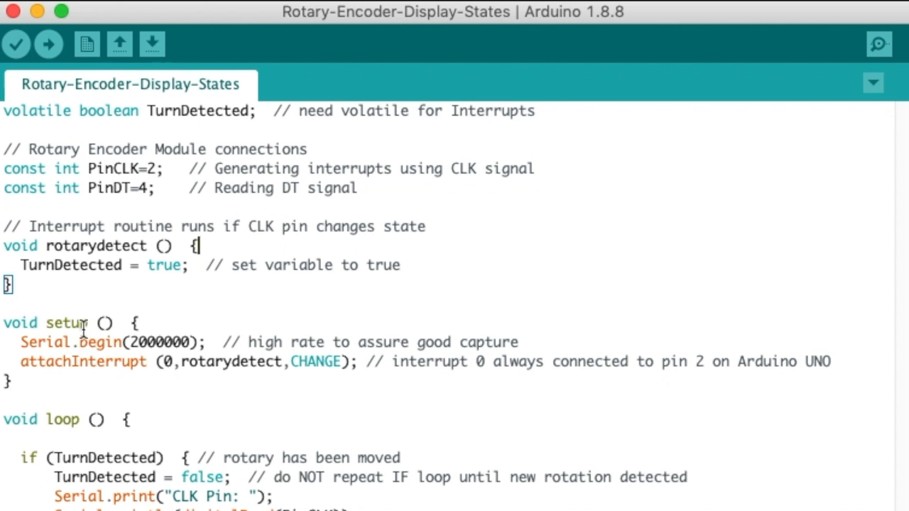
pyautogui.moveTo(192, 342)
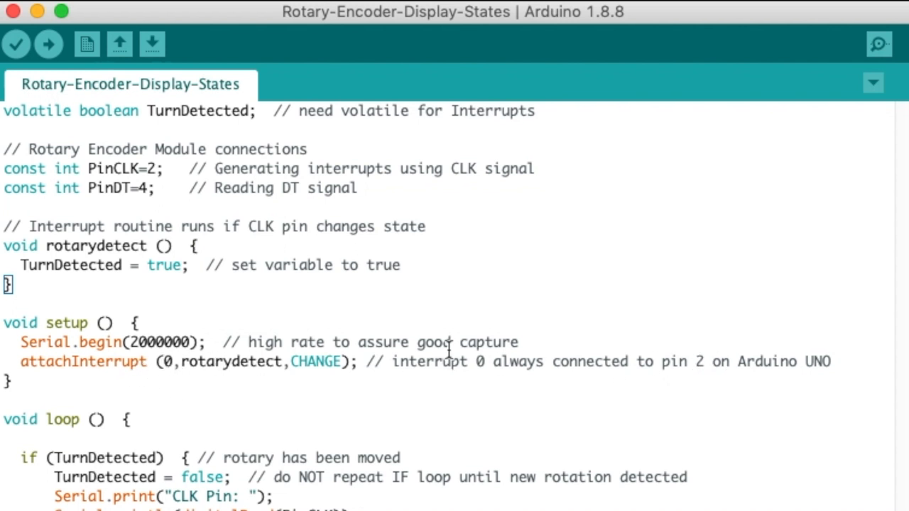
pyautogui.moveTo(126, 151)
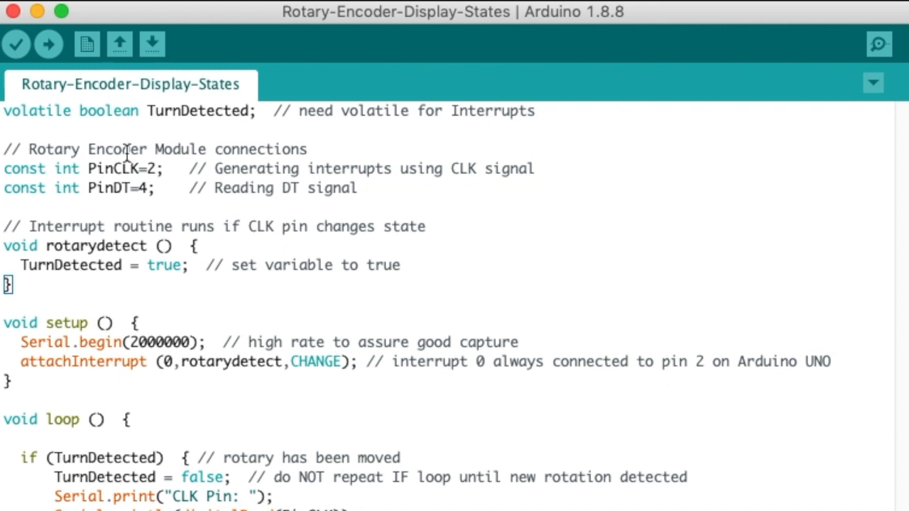
# - Highlight the PinCLK constant and the debounce variables, reaching the MD_Parola, MD_MAX72xx and SPI includes
pyautogui.doubleClick(107, 168)
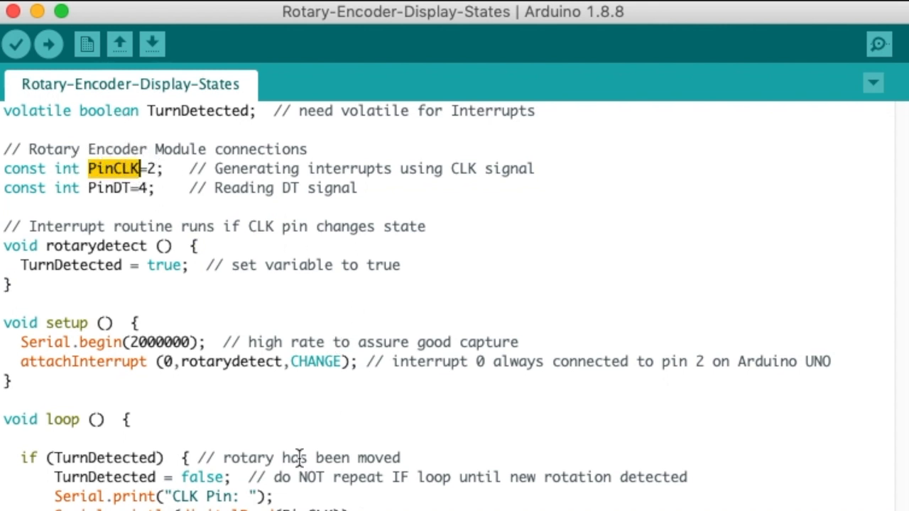
pyautogui.moveTo(31, 244)
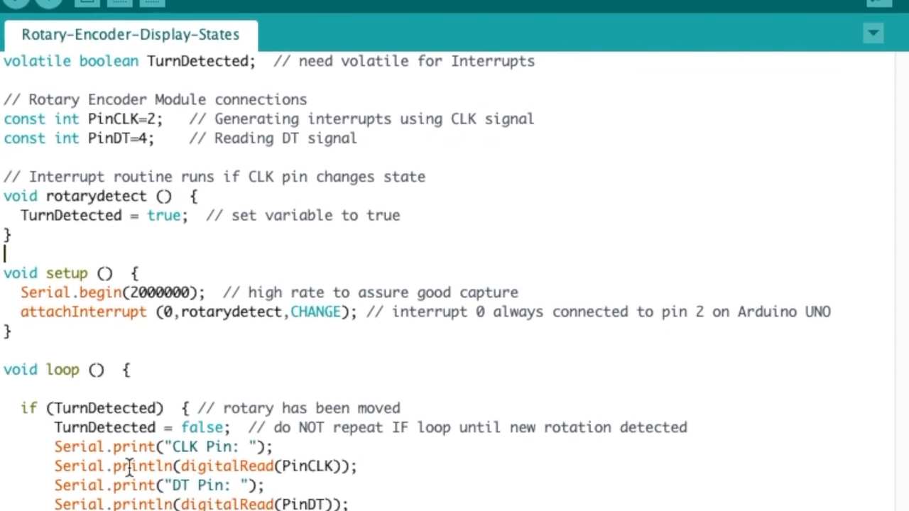
pyautogui.scroll(-3)
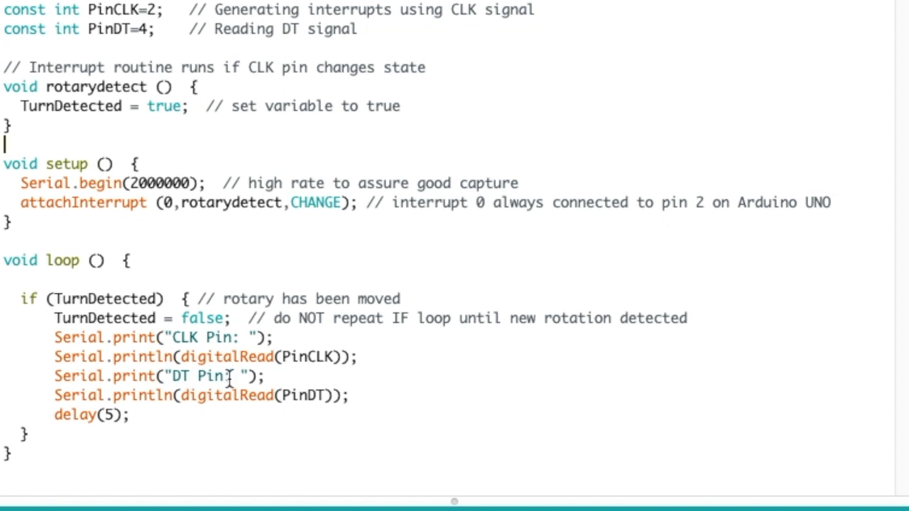
pyautogui.doubleClick(310, 356)
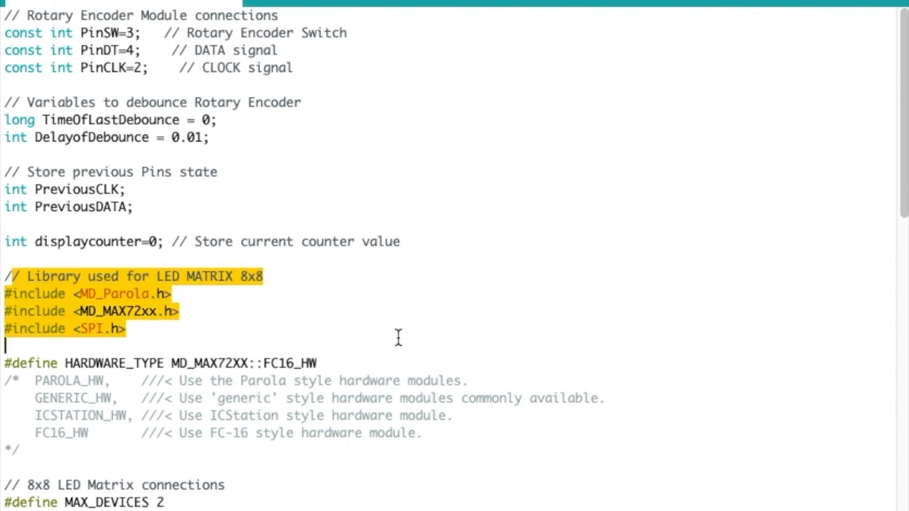
pyautogui.scroll(-3)
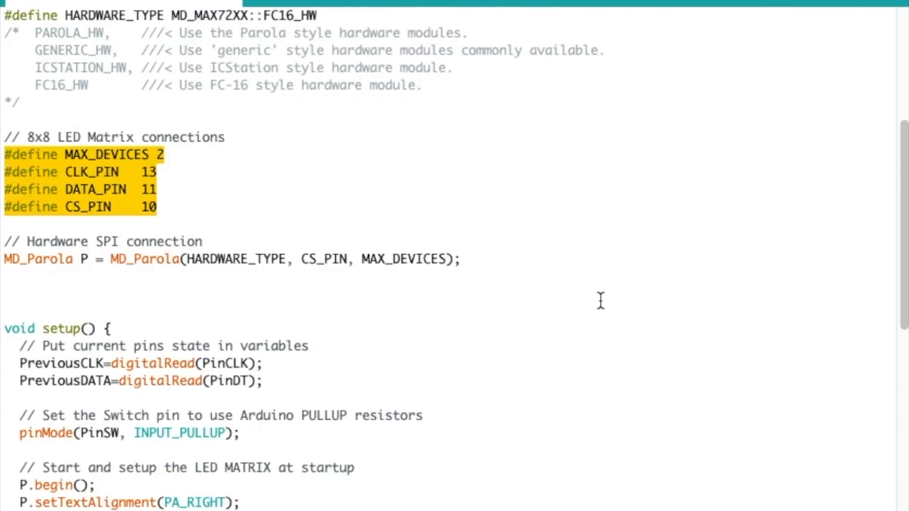
pyautogui.scroll(-3)
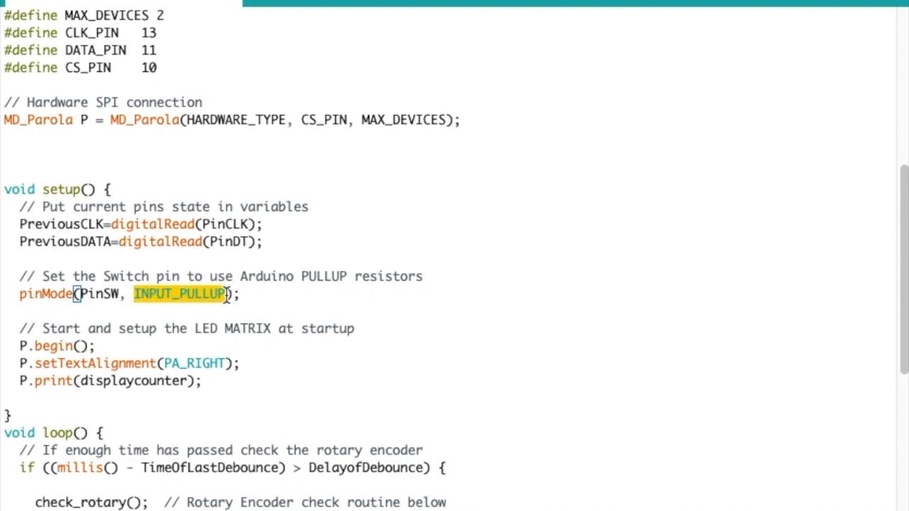
pyautogui.scroll(-3)
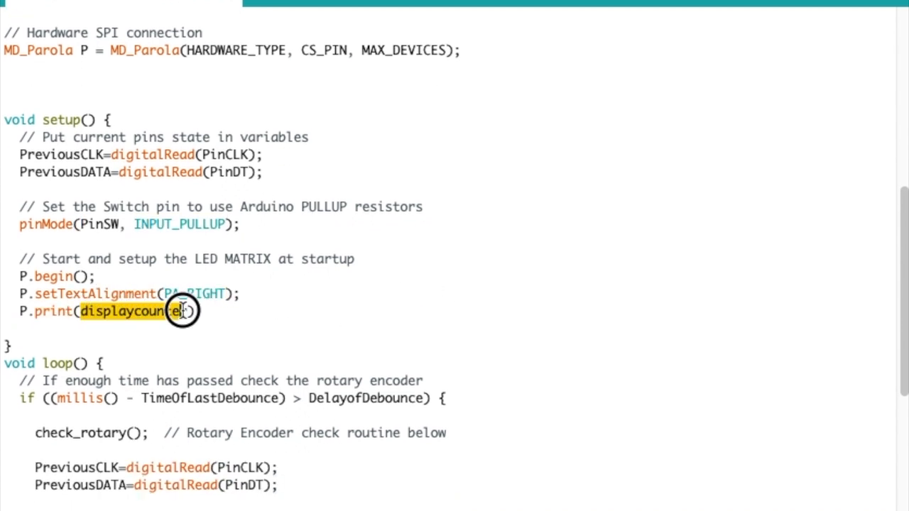
pyautogui.scroll(-3)
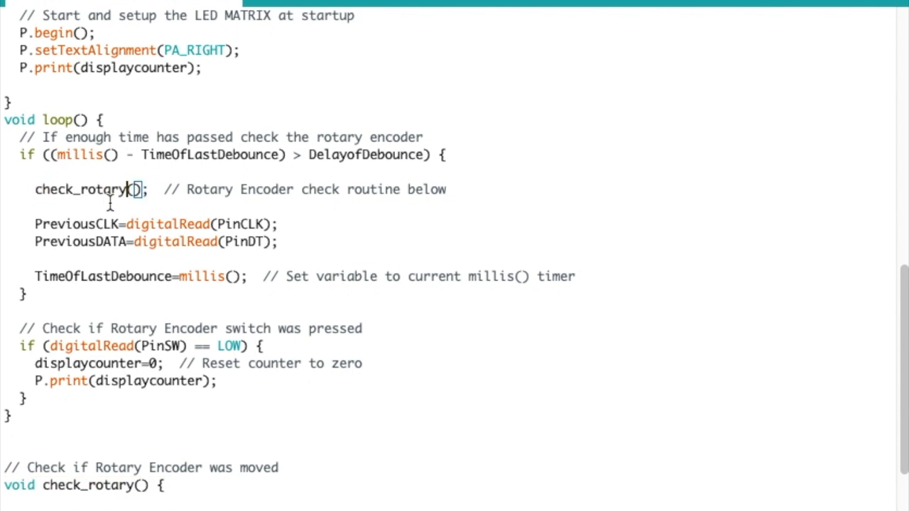
pyautogui.moveTo(40, 221)
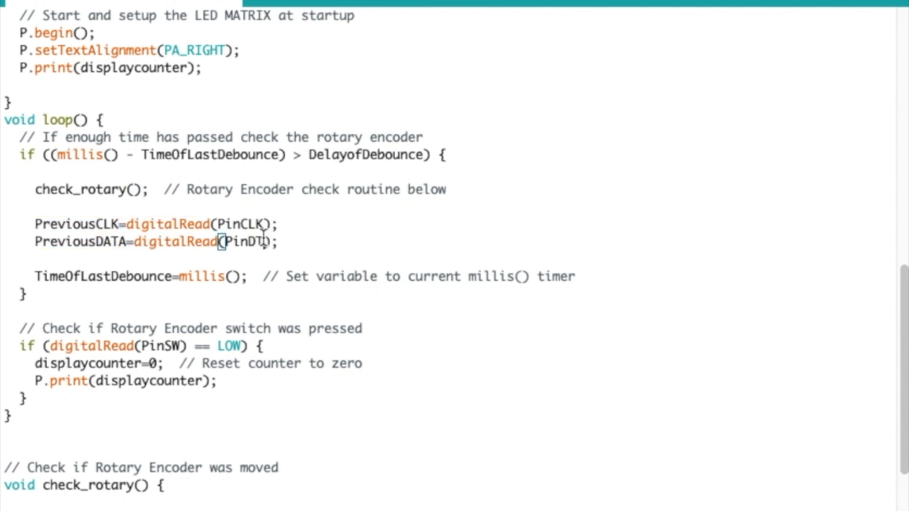
pyautogui.scroll(-3)
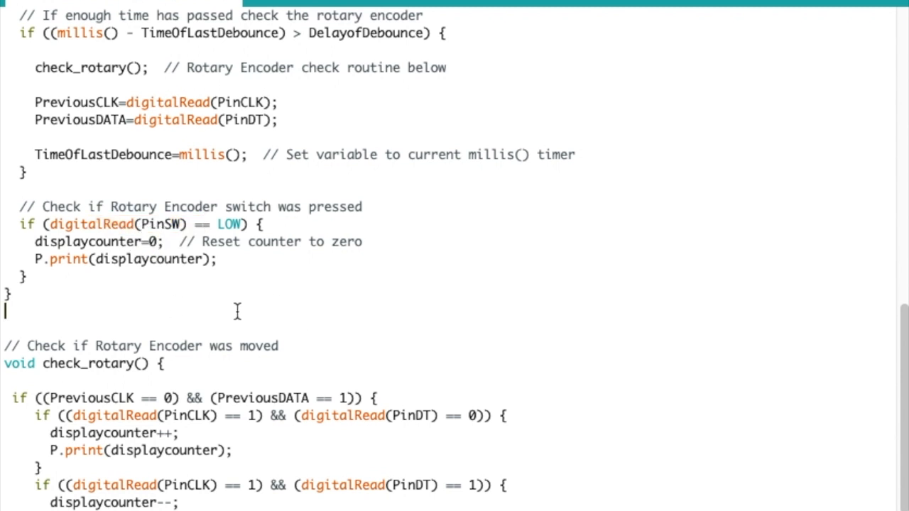
pyautogui.scroll(-3)
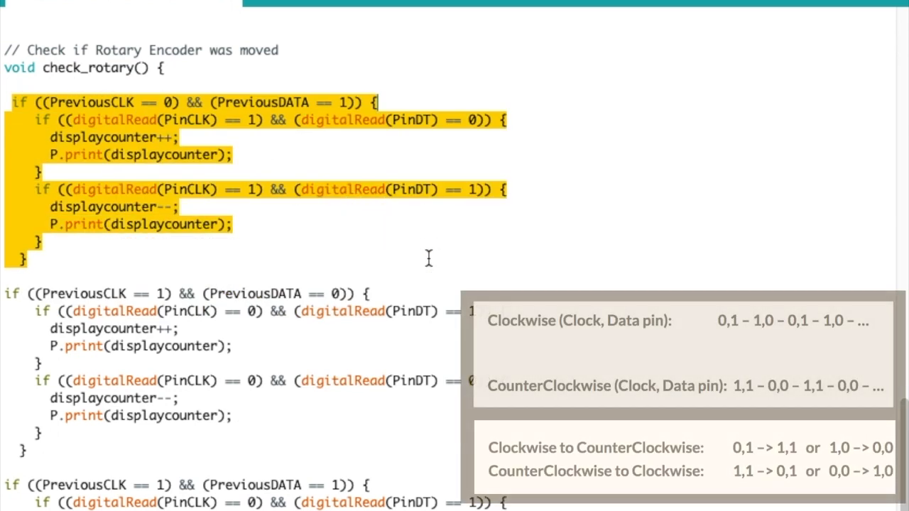
pyautogui.moveTo(429, 258)
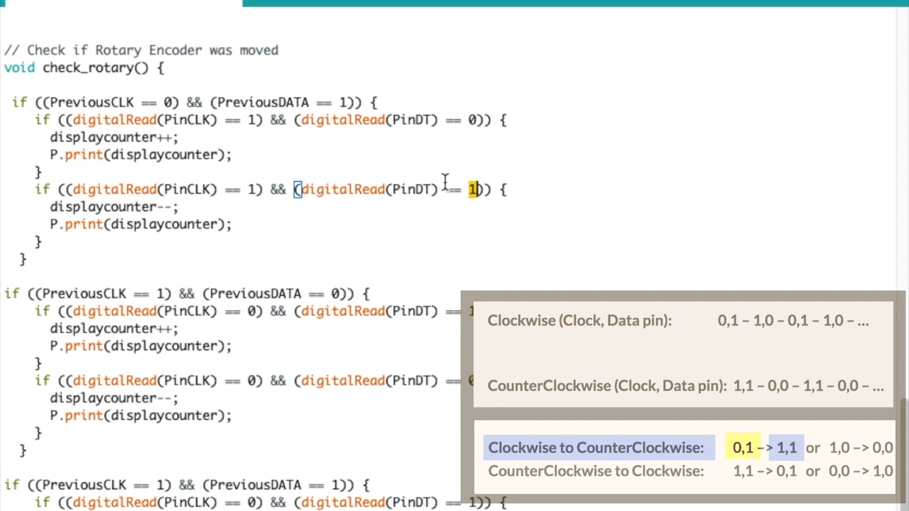
pyautogui.moveTo(122, 210)
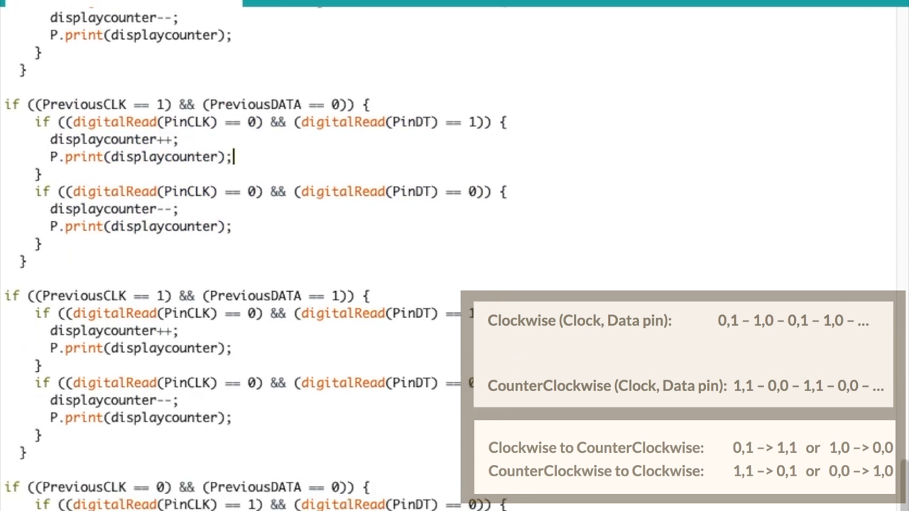
pyautogui.scroll(3)
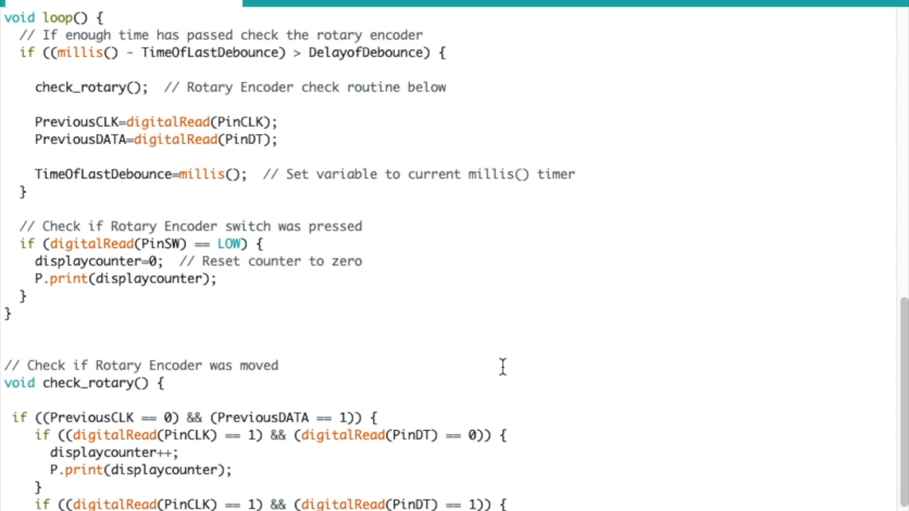
pyautogui.scroll(-3)
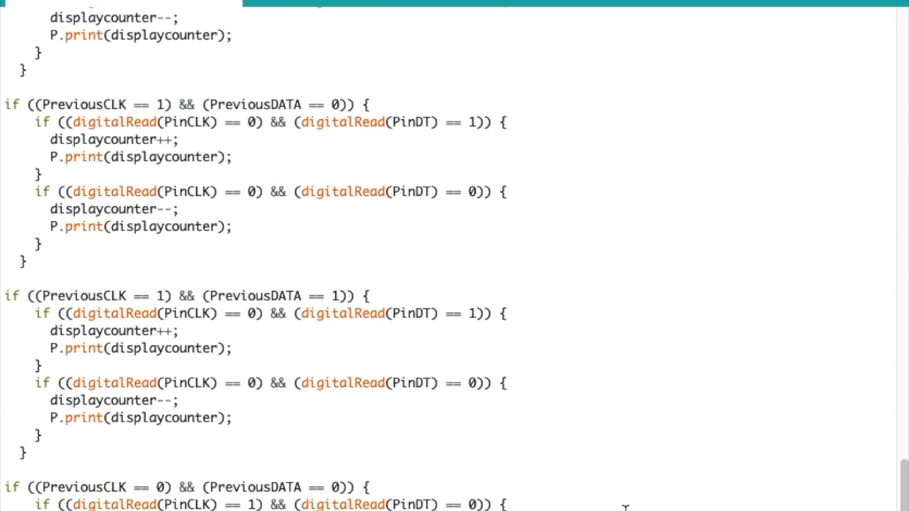
pyautogui.scroll(3)
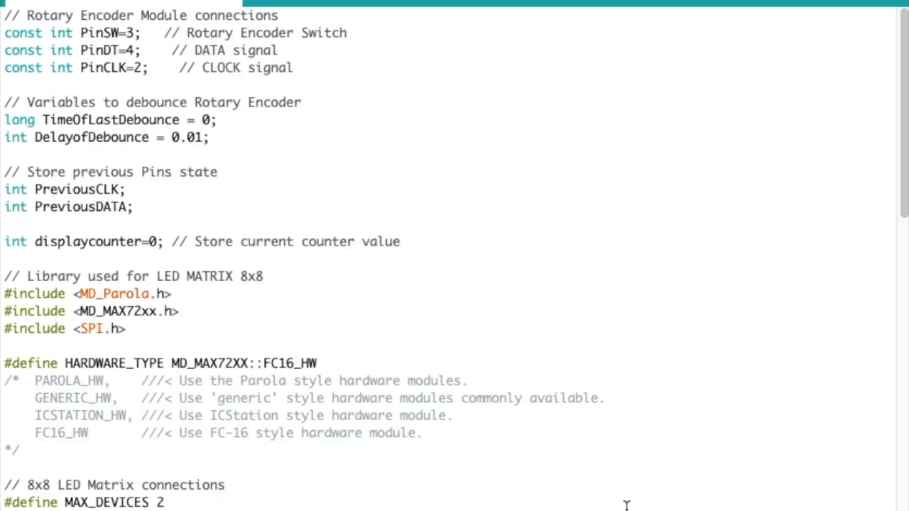